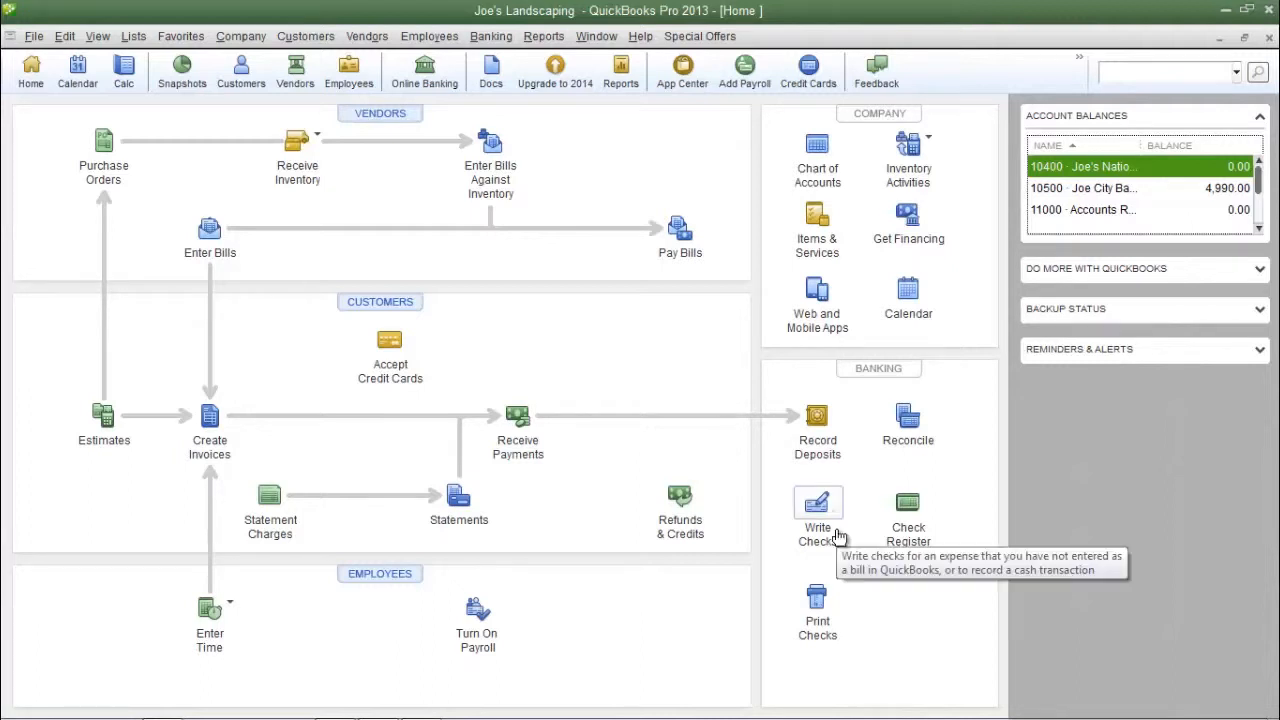
mouse_move(818, 510)
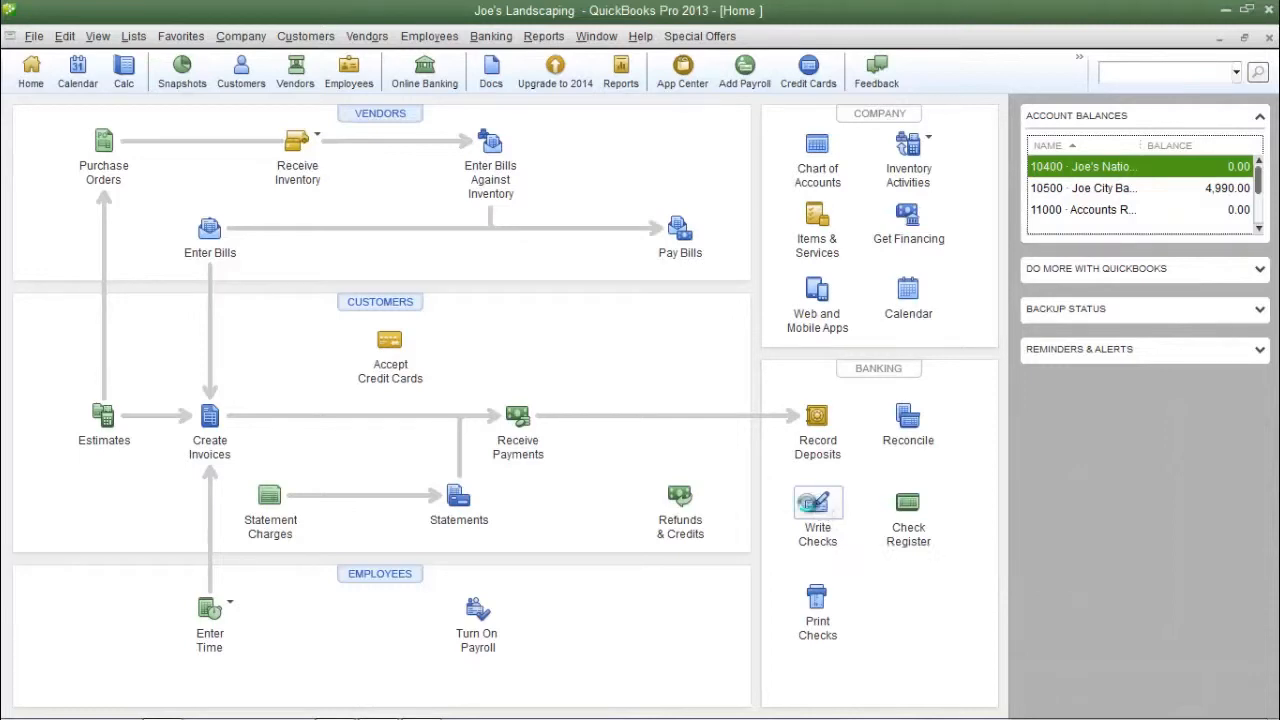
Review the Write Checks form's bank account list to see the current default.
click(817, 515)
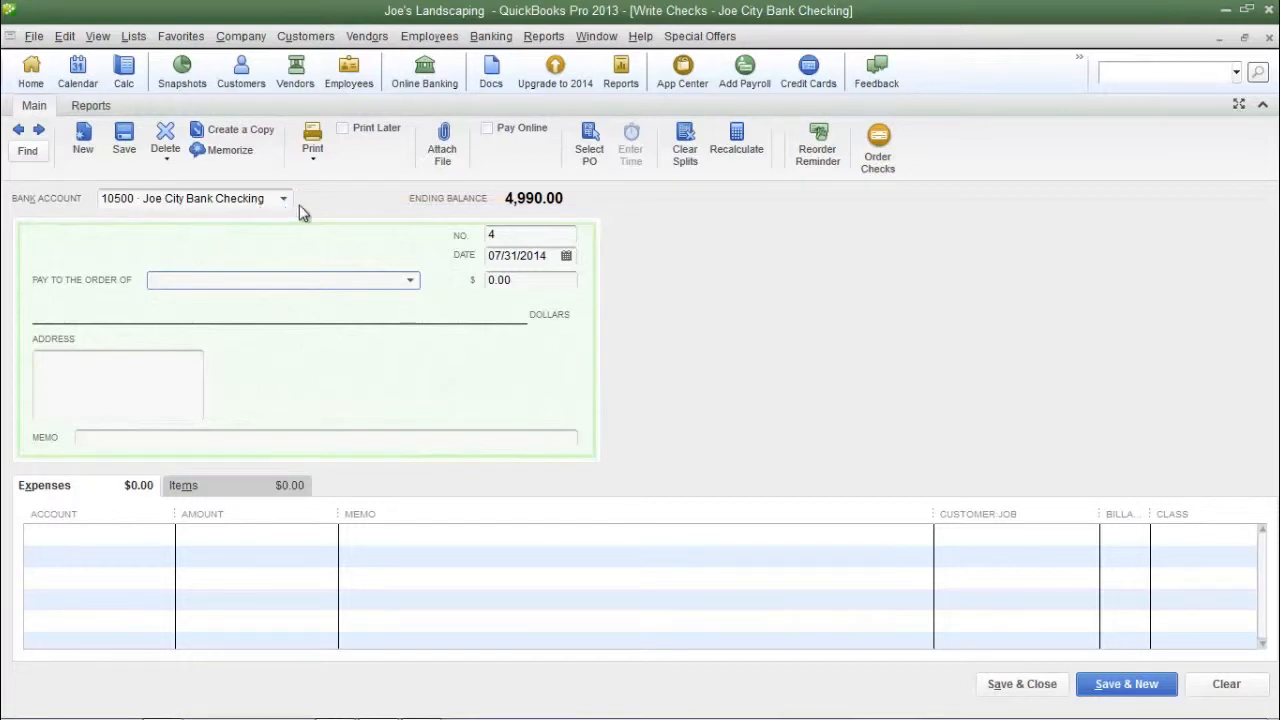
mouse_move(310, 210)
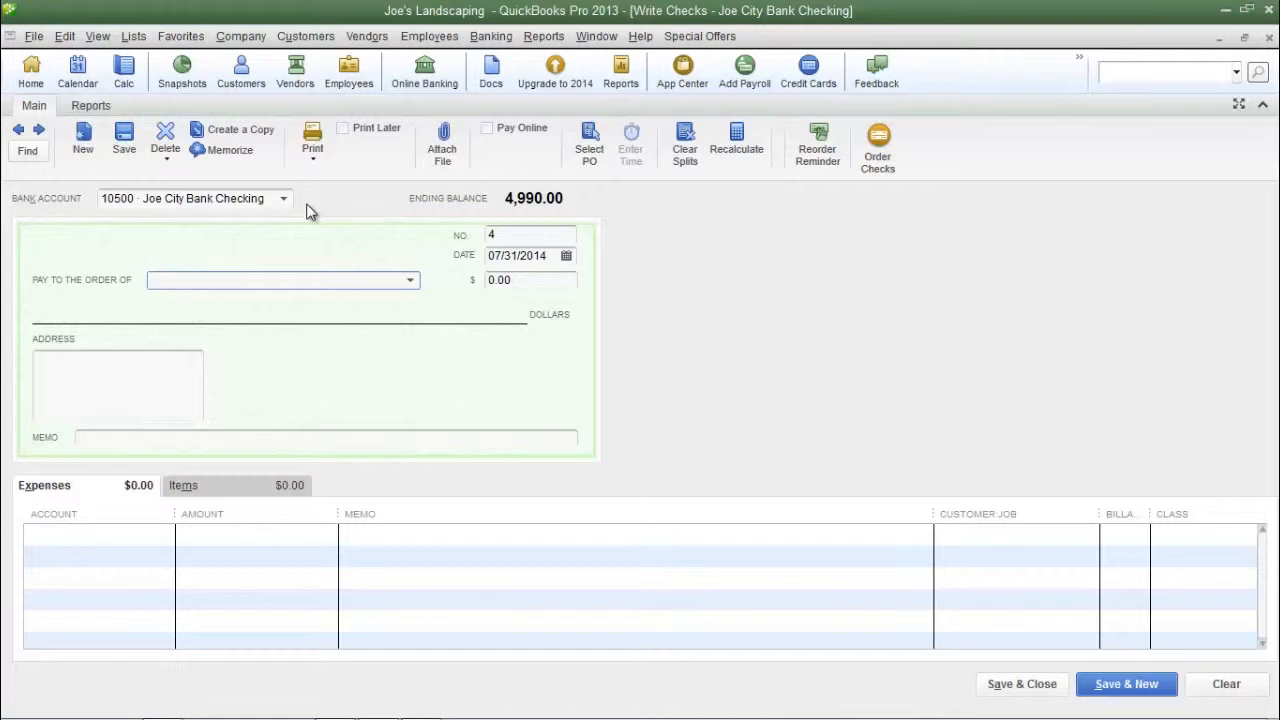
click(283, 198)
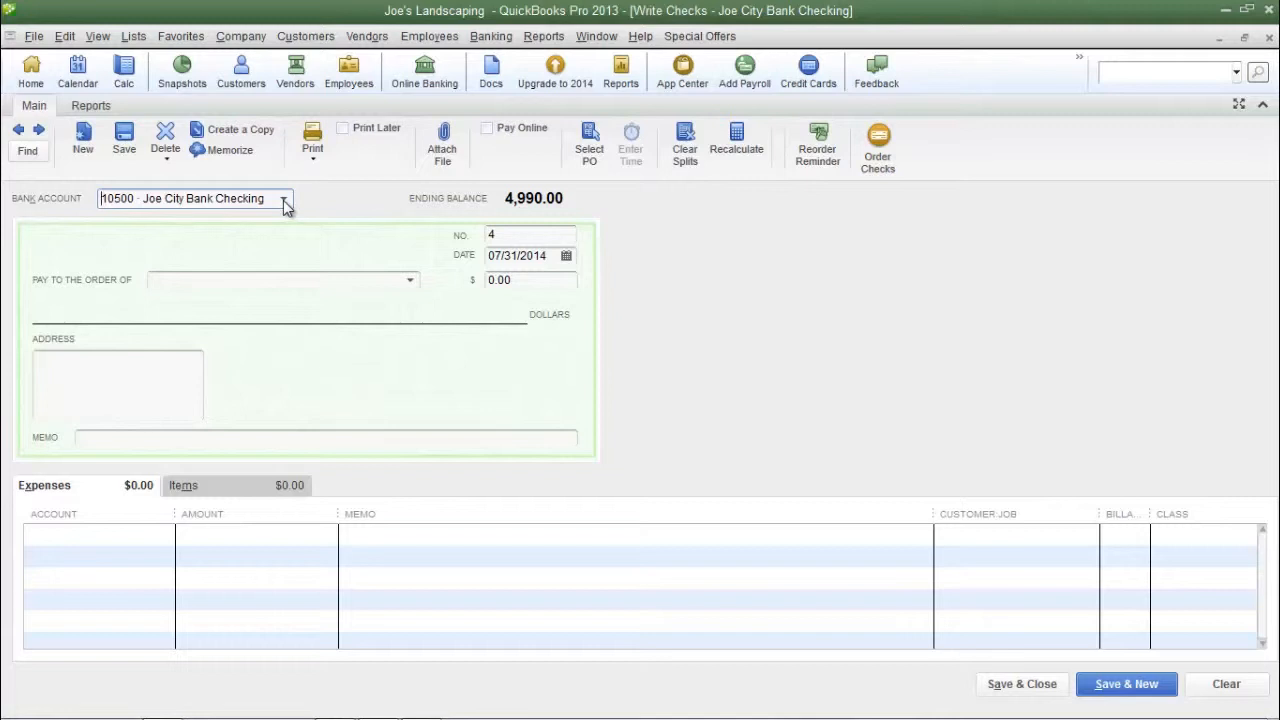
click(283, 198)
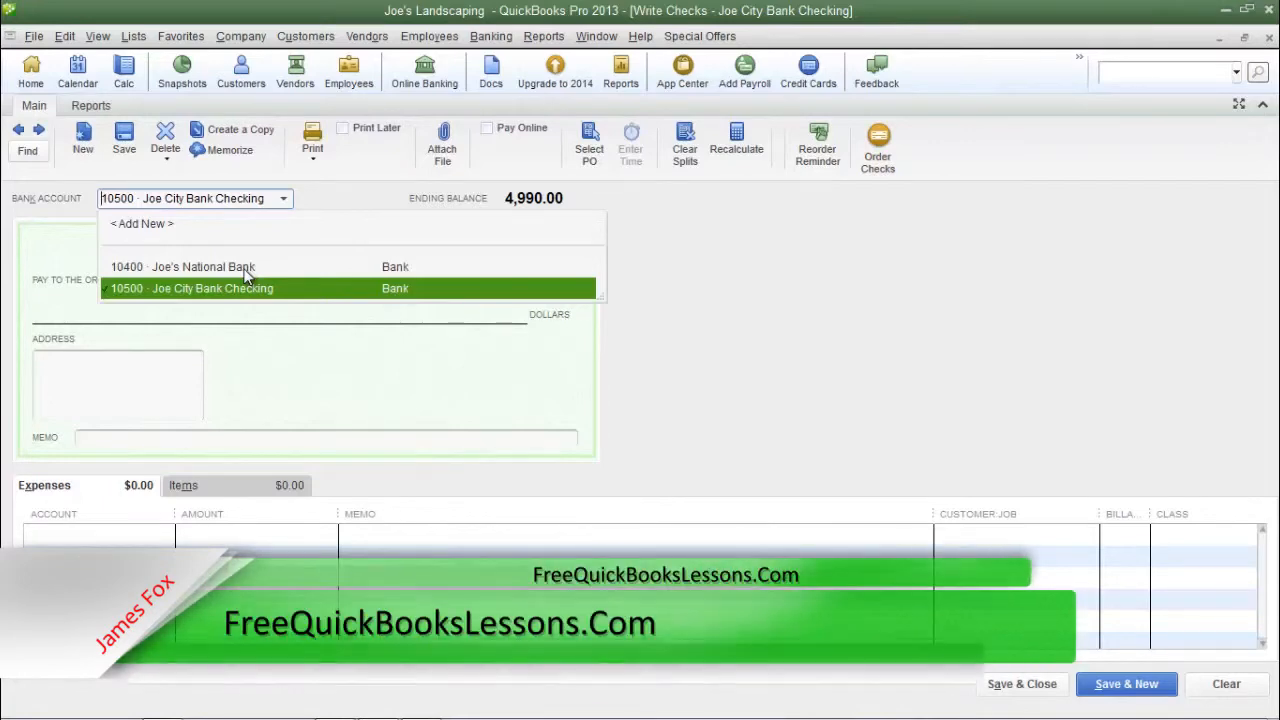
click(203, 267)
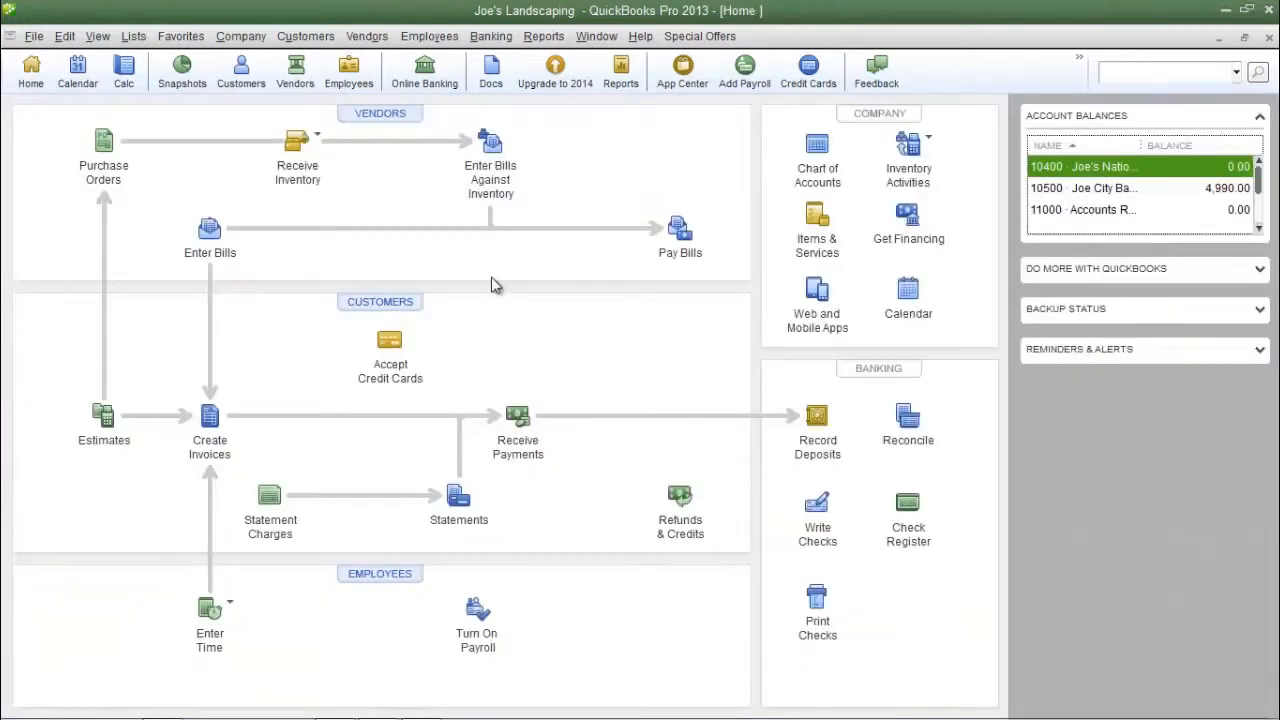
Reach the Checking personal preferences via Edit > Preferences.
click(64, 36)
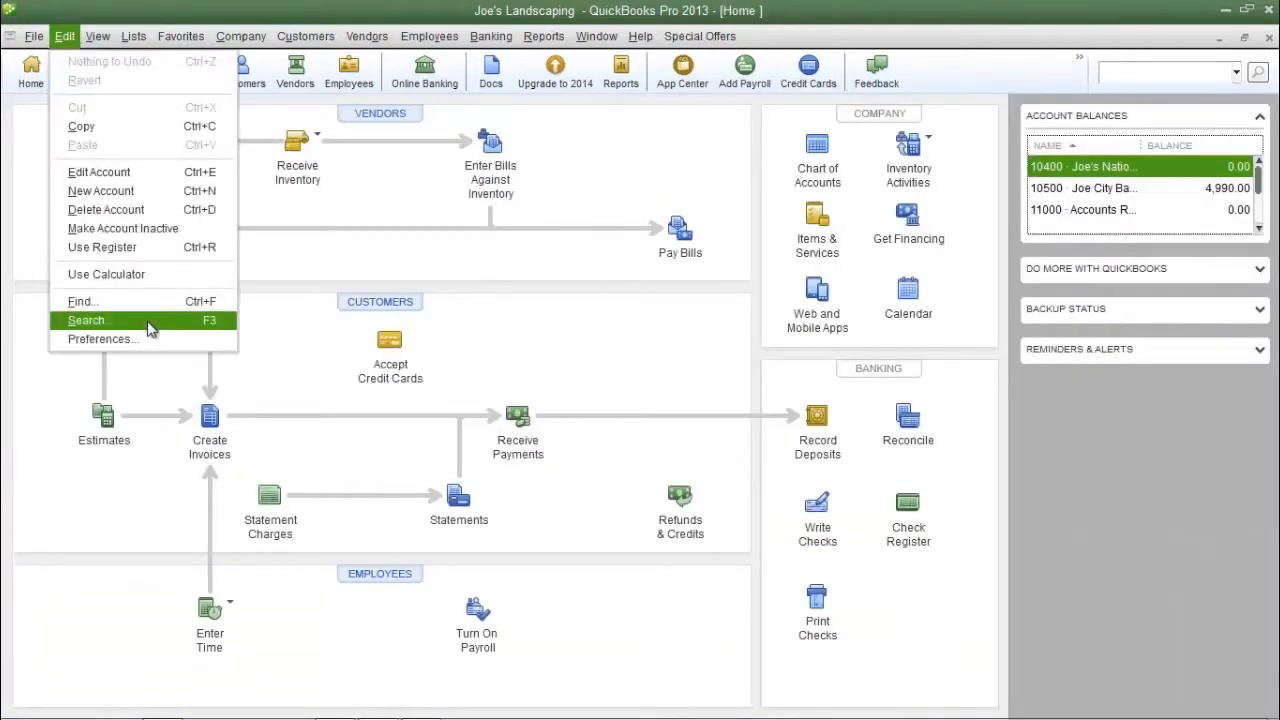
click(102, 338)
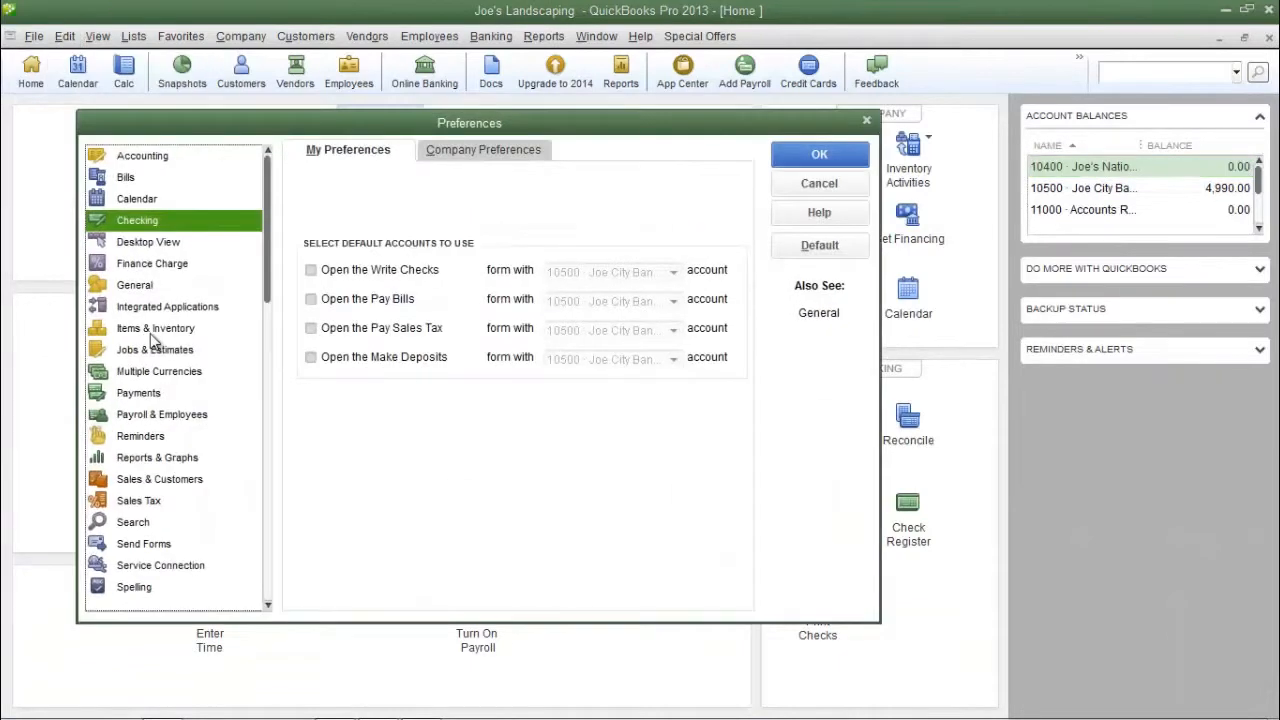
mouse_move(208, 223)
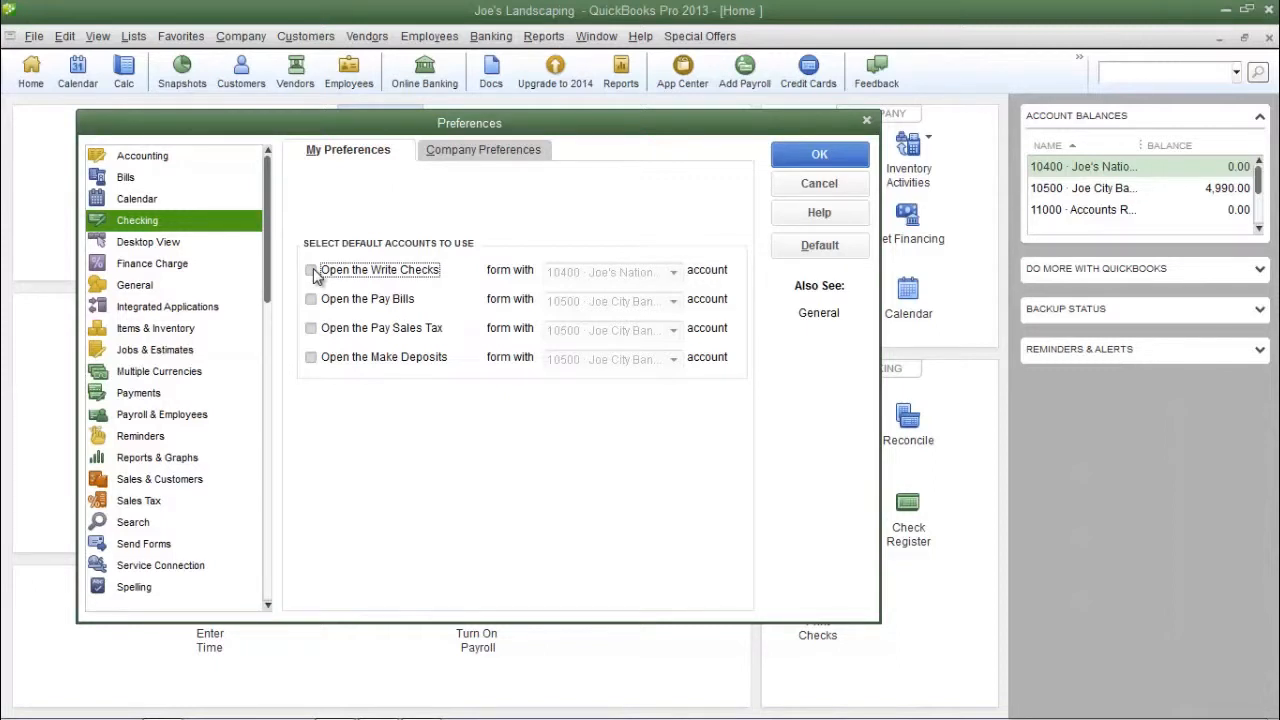
Default the Write Checks form to 10400 Joe's National Bank and save with OK.
click(311, 269)
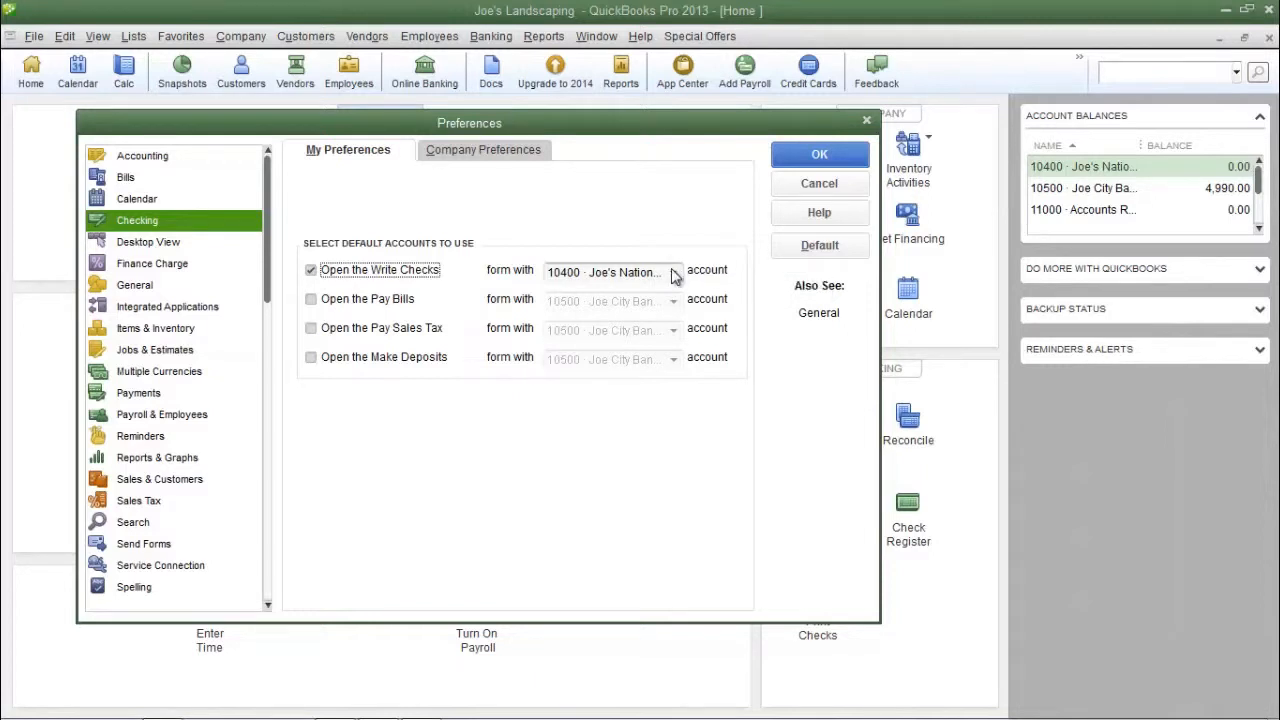
click(673, 272)
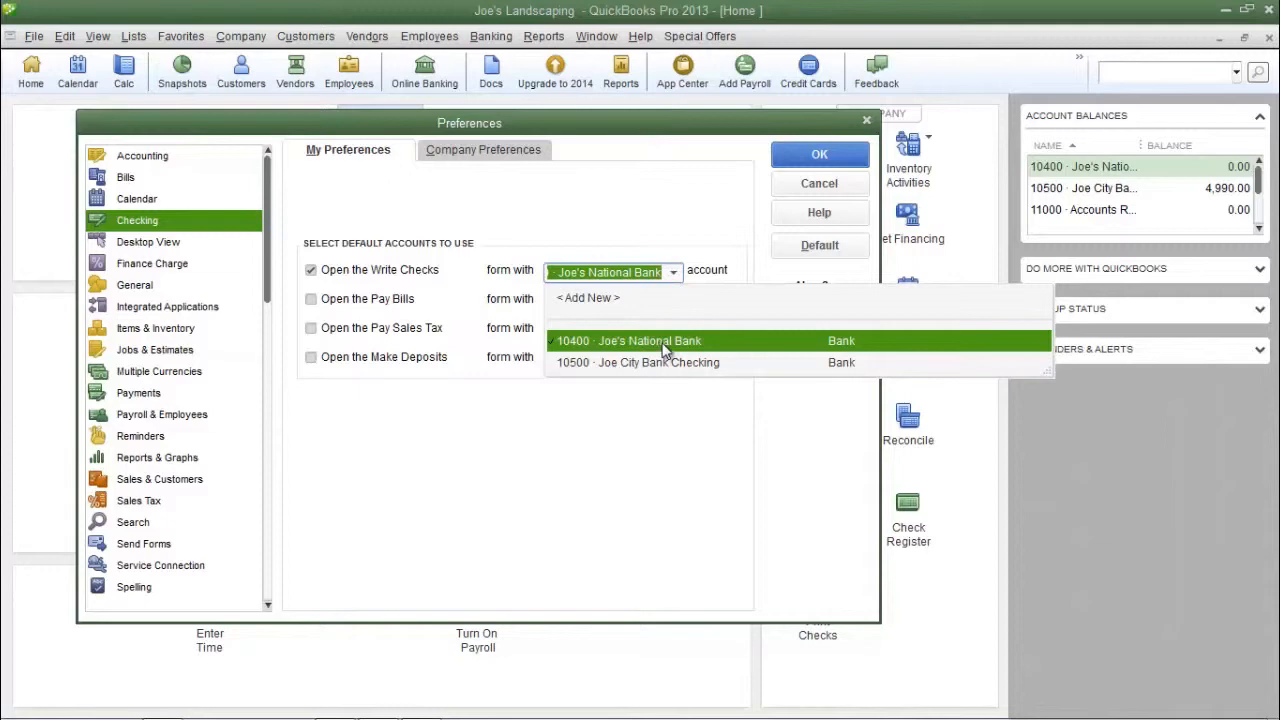
click(650, 341)
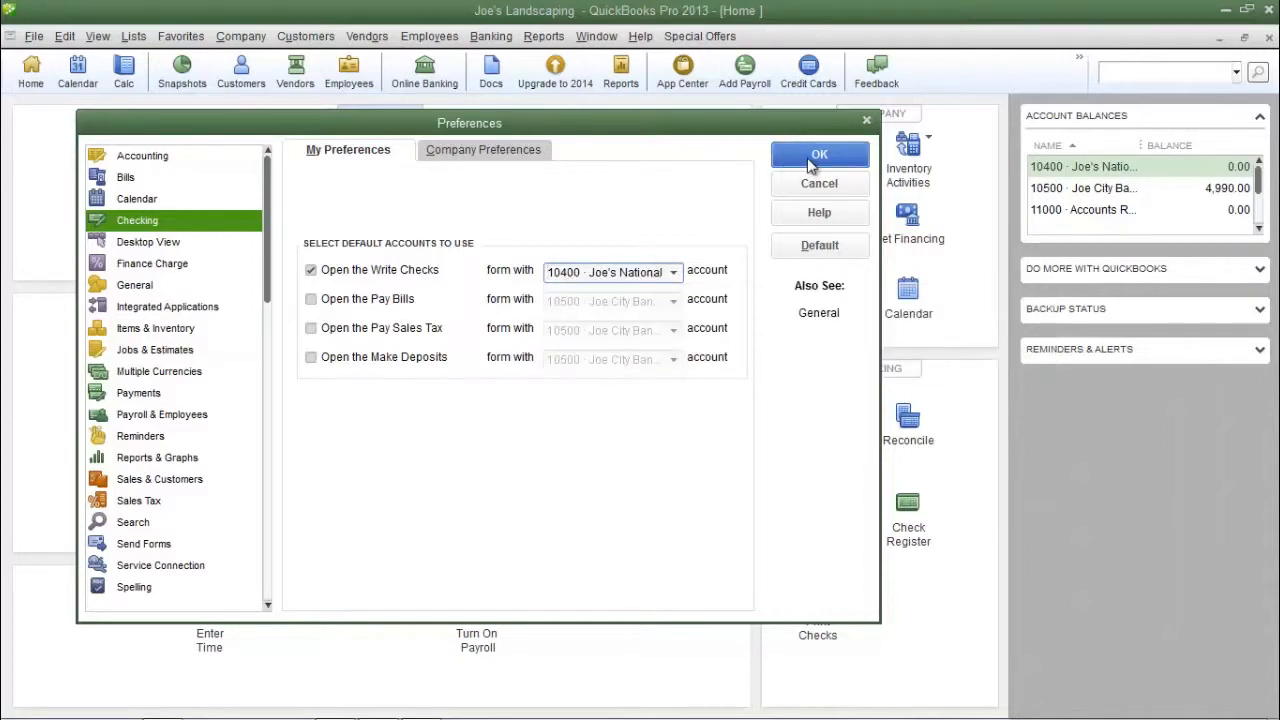
click(819, 154)
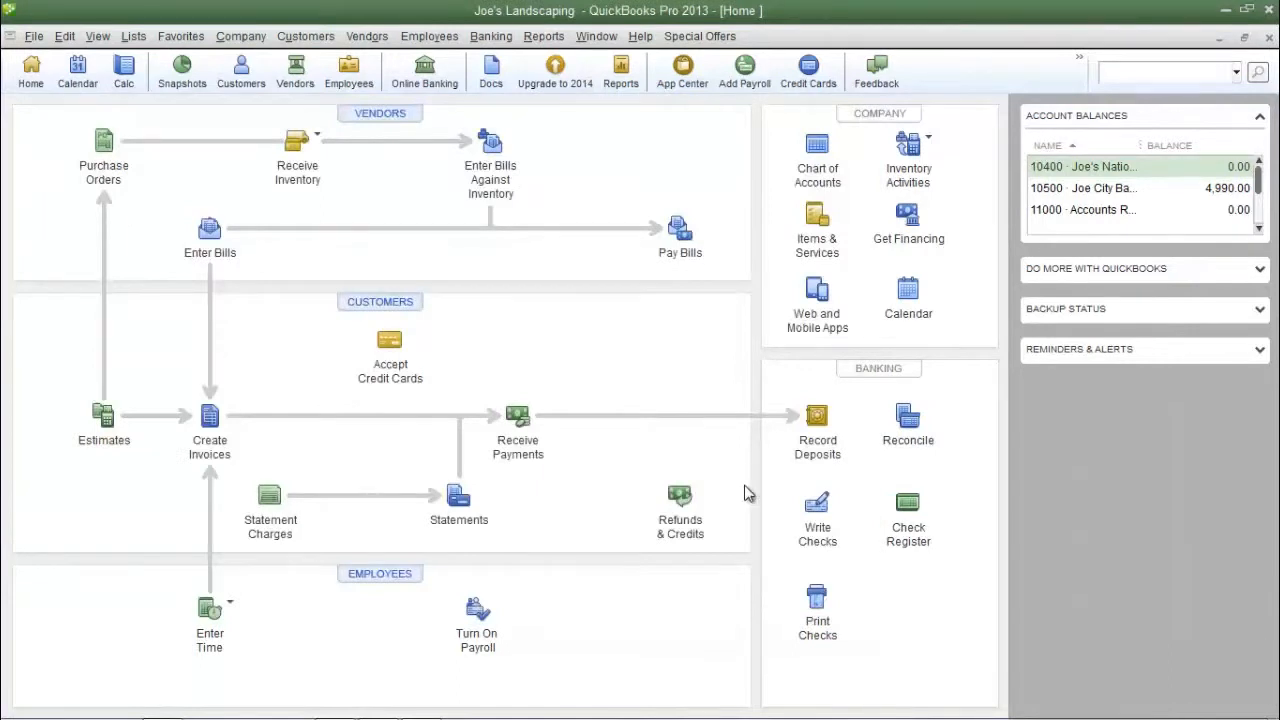
mouse_move(817, 505)
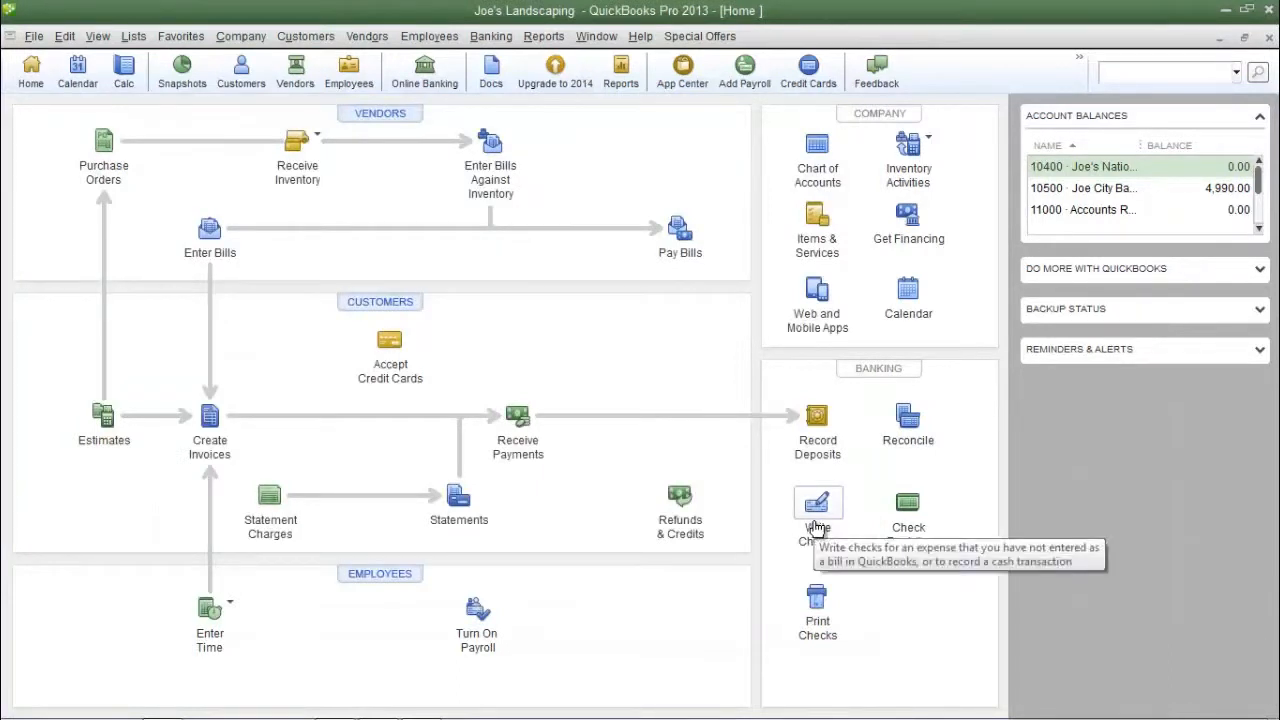
Start a new check from Home, confirming it opens on 10400 Joe's National Bank.
click(818, 503)
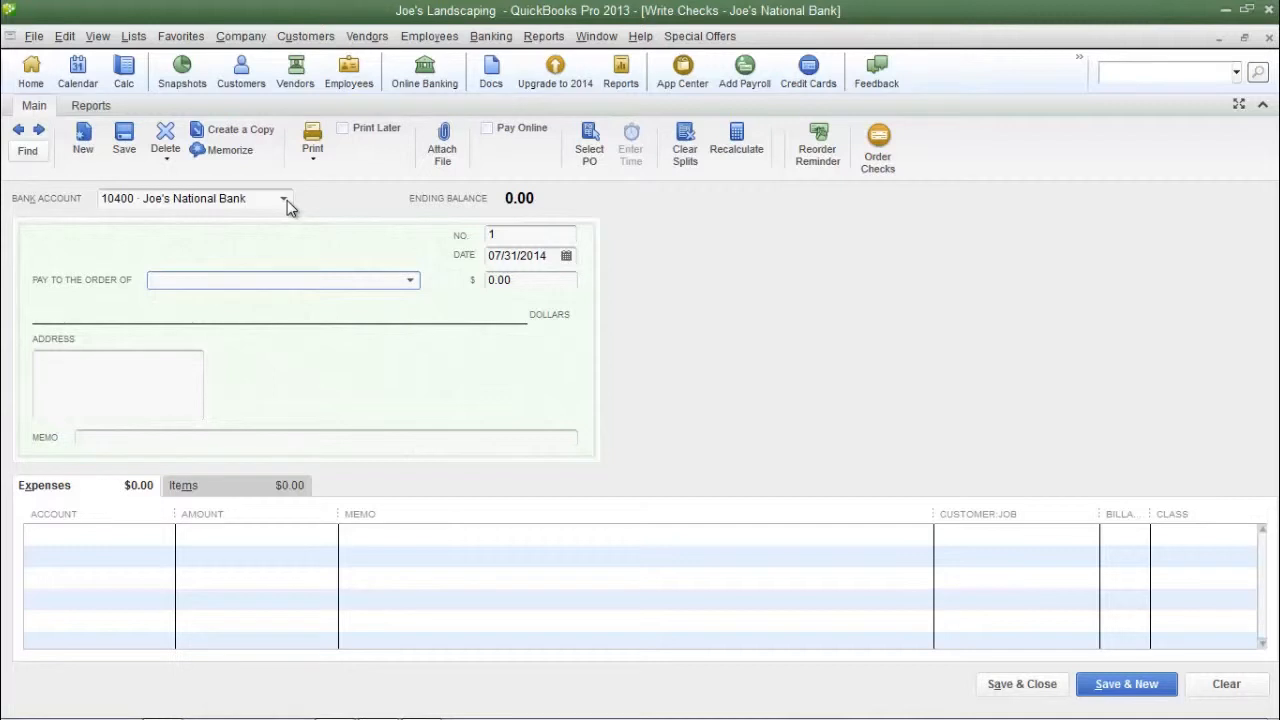
click(280, 280)
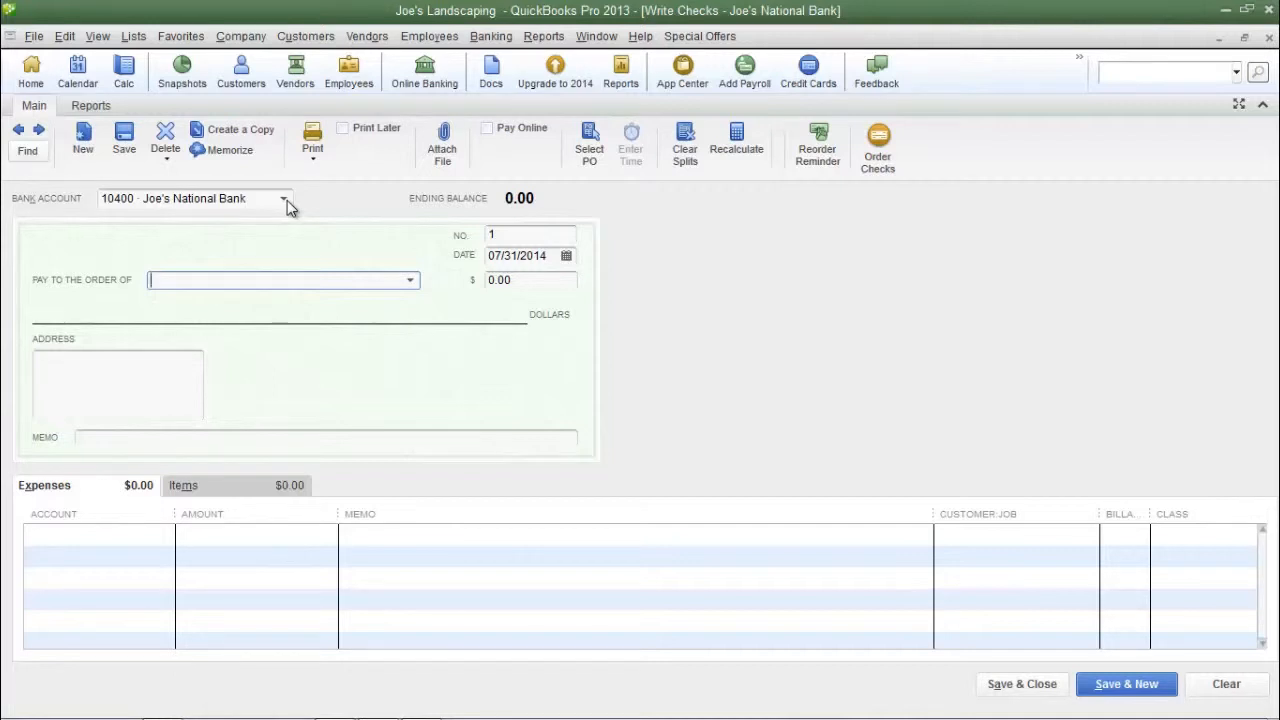